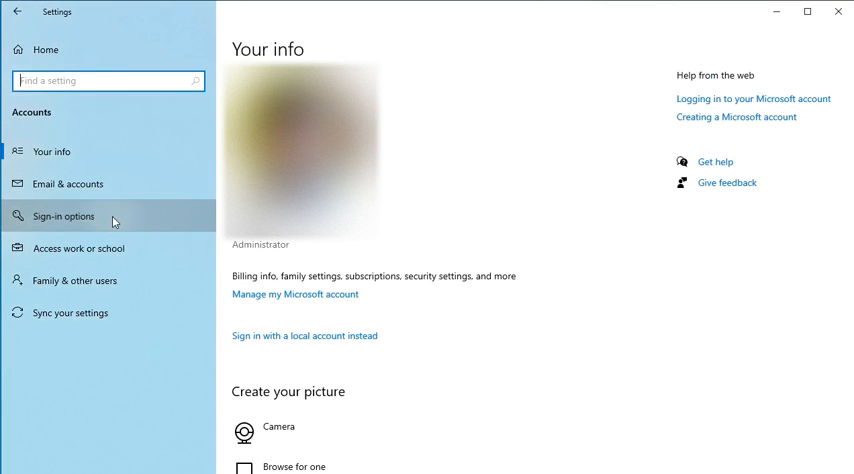
# Step: Go to Sign-in options and expand the Password sign-in method for the account
pyautogui.click(70, 216)
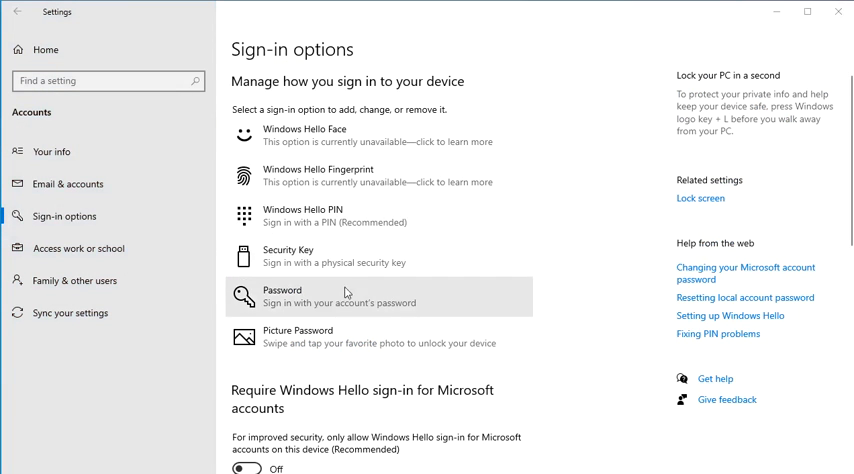
pyautogui.moveTo(400, 318)
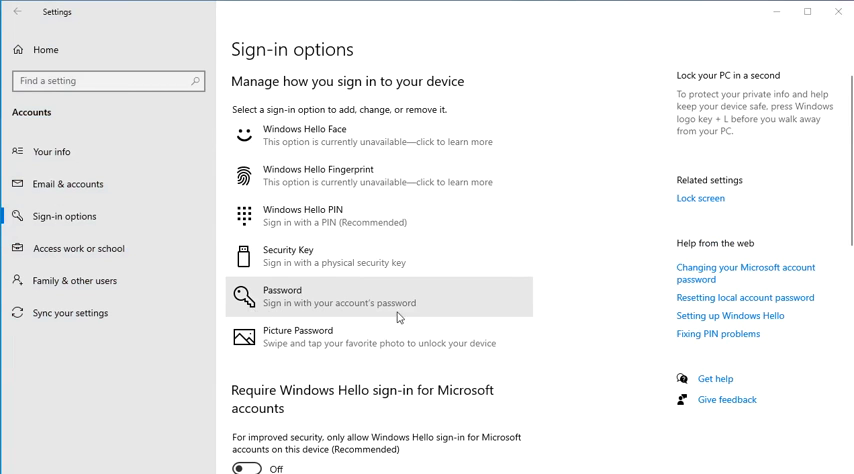
pyautogui.moveTo(440, 310)
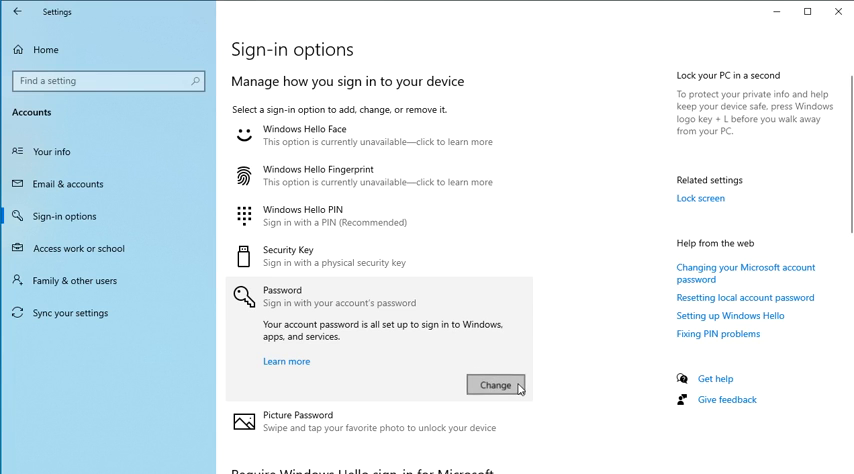
pyautogui.click(494, 384)
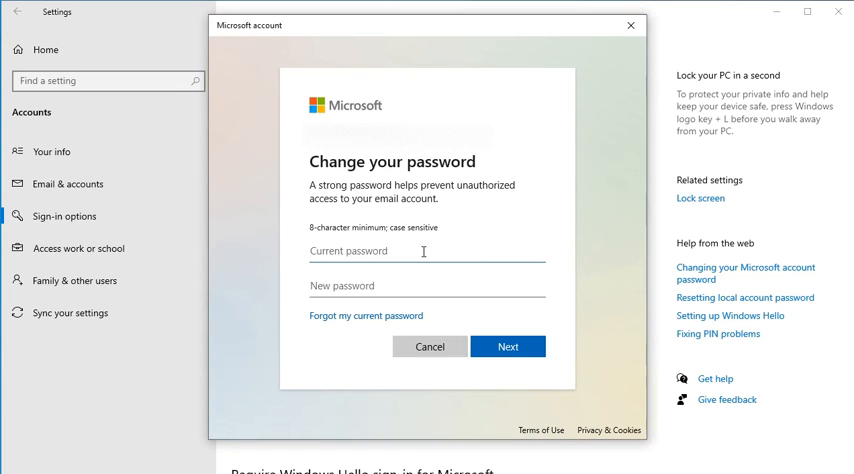
# Step: Bring up the Microsoft account Change your password dialog and enter the current password field
pyautogui.click(420, 284)
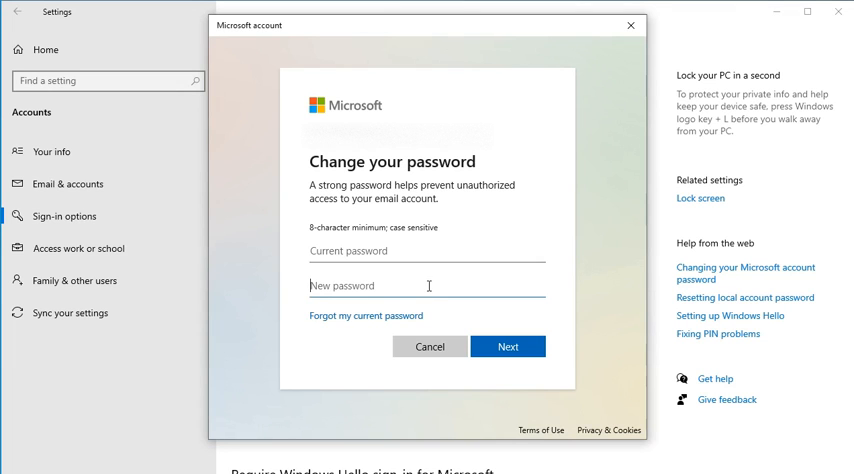
pyautogui.moveTo(588, 304)
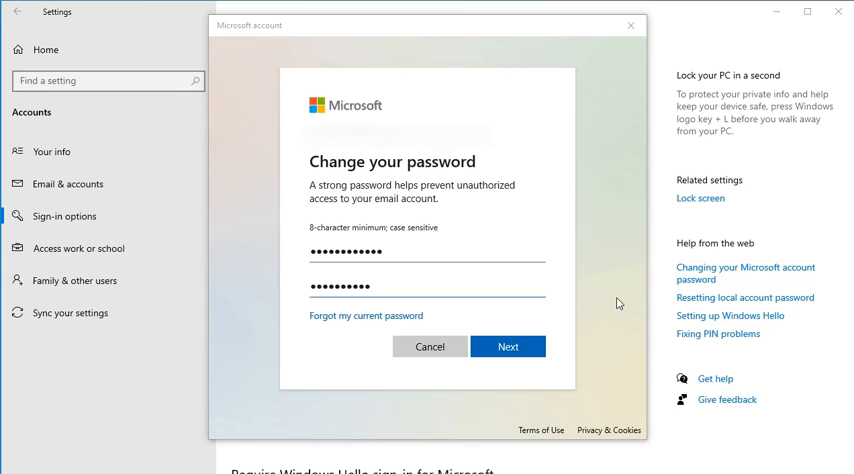
pyautogui.moveTo(322, 340)
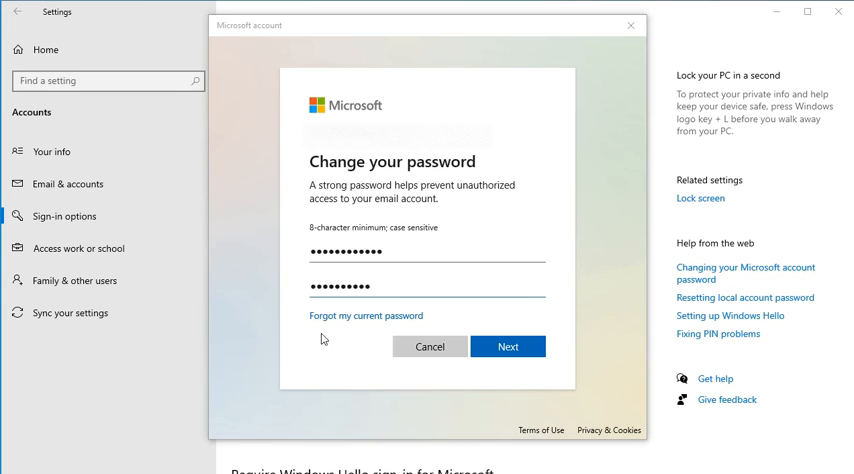
pyautogui.moveTo(330, 322)
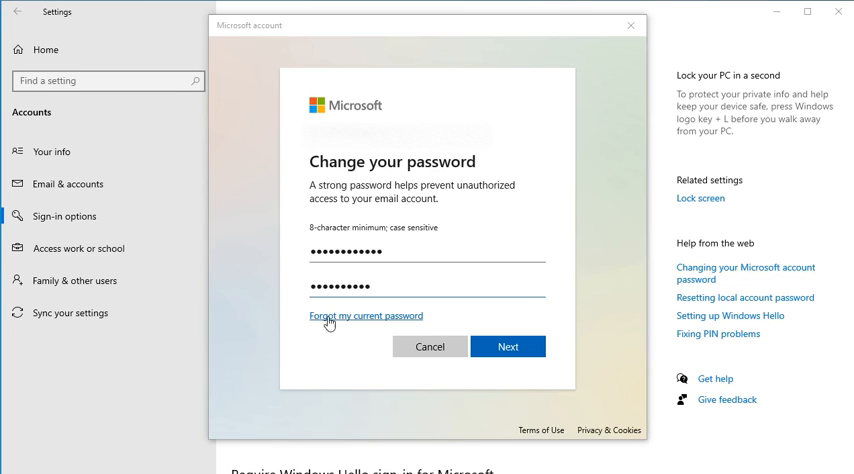
pyautogui.moveTo(256, 342)
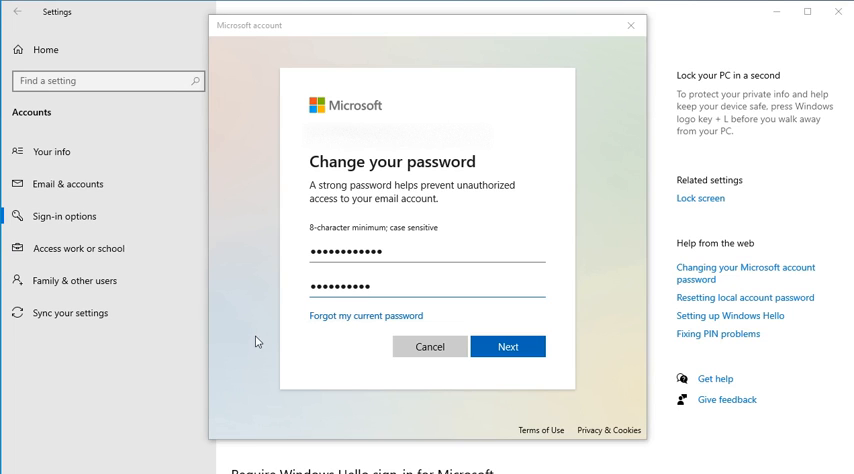
pyautogui.moveTo(588, 358)
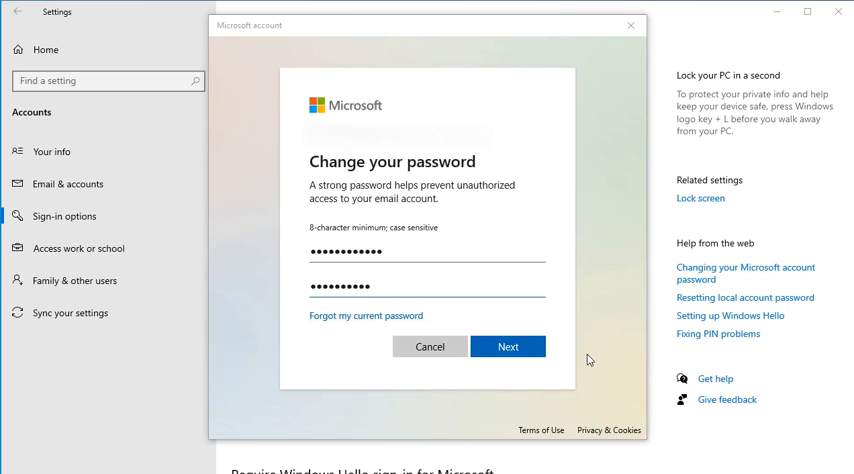
pyautogui.moveTo(604, 400)
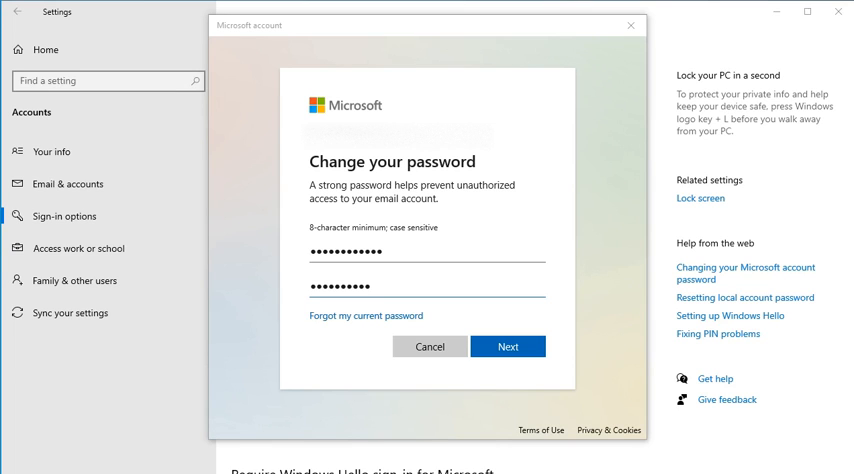
pyautogui.moveTo(564, 274)
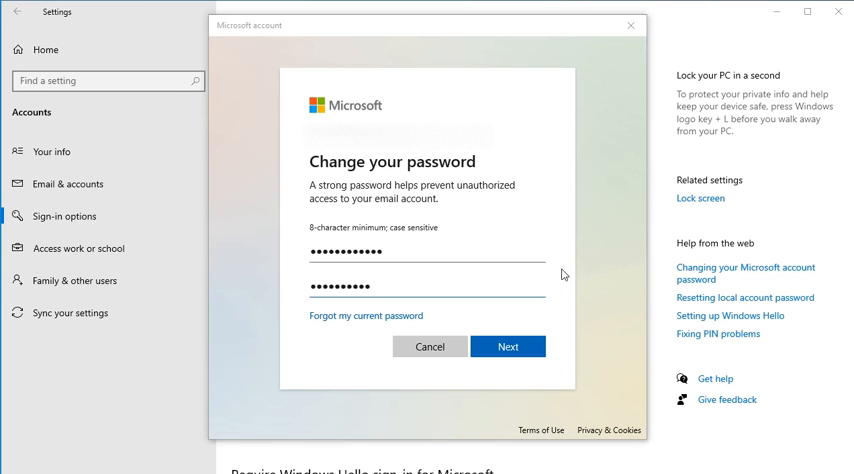